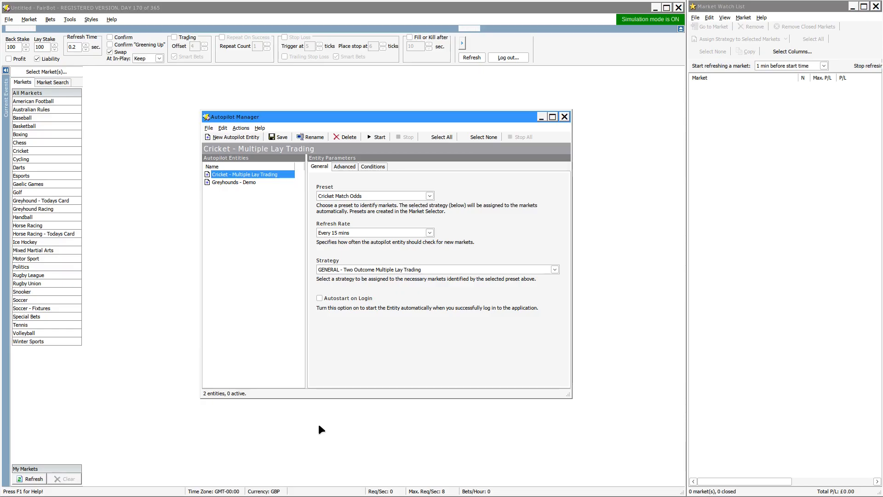
# Review the Horse Racing GB Win preset in the Market Selector, then close it
pyautogui.click(70, 19)
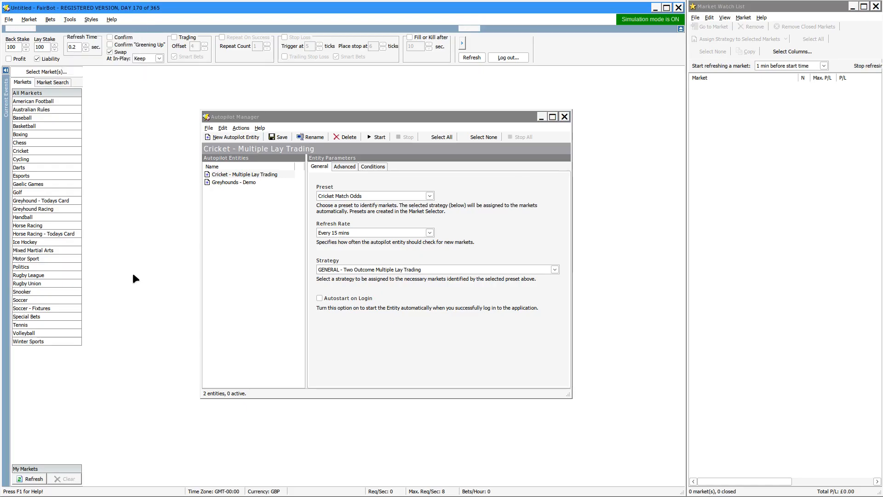
pyautogui.moveTo(410, 355)
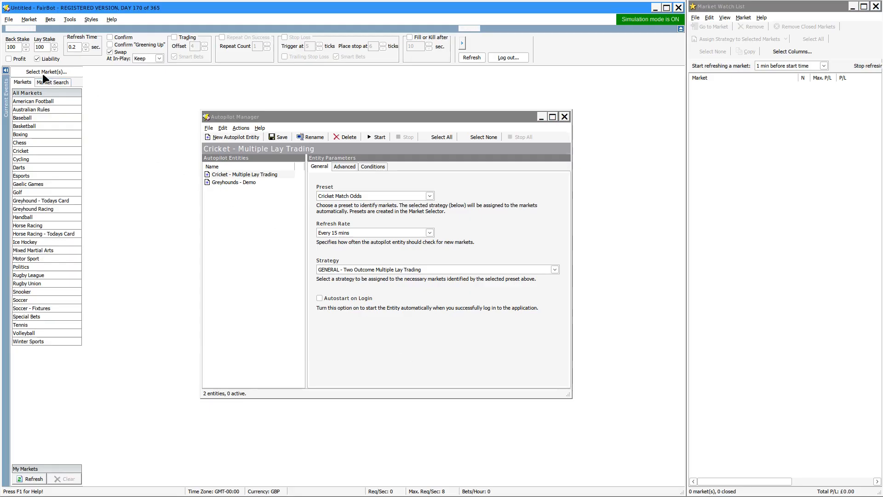
pyautogui.click(47, 72)
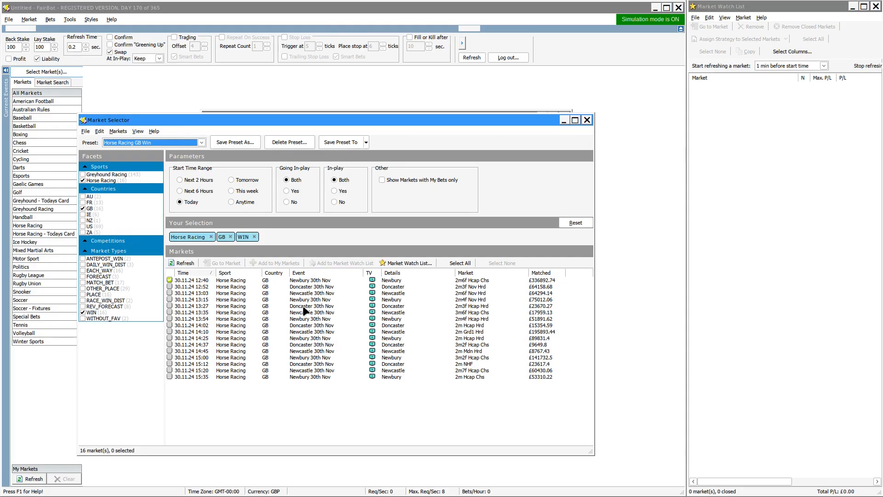
pyautogui.moveTo(306, 376)
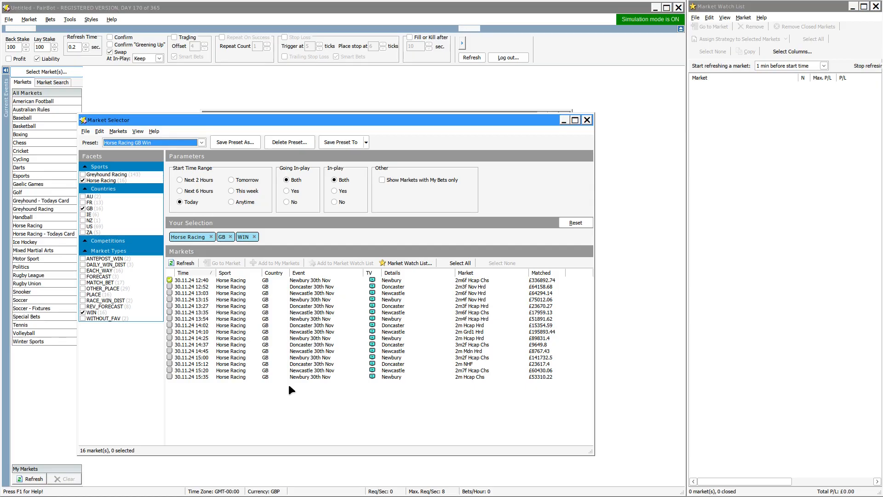
pyautogui.moveTo(280, 389)
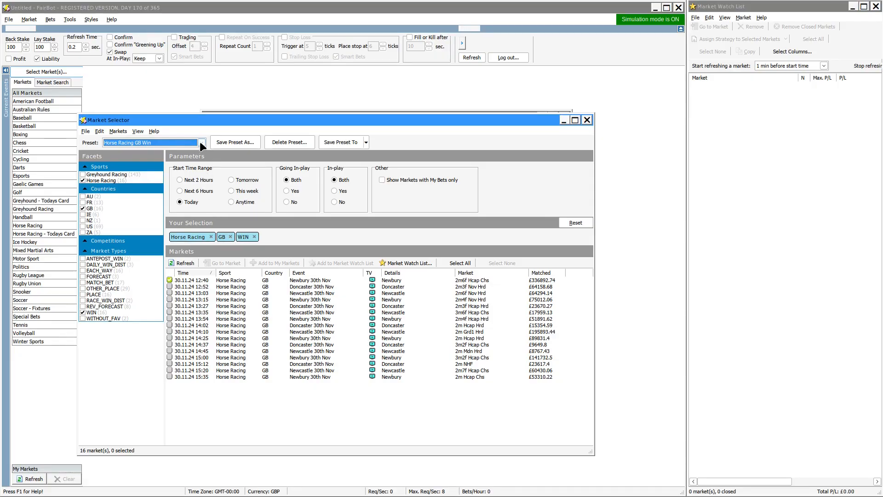
pyautogui.click(201, 142)
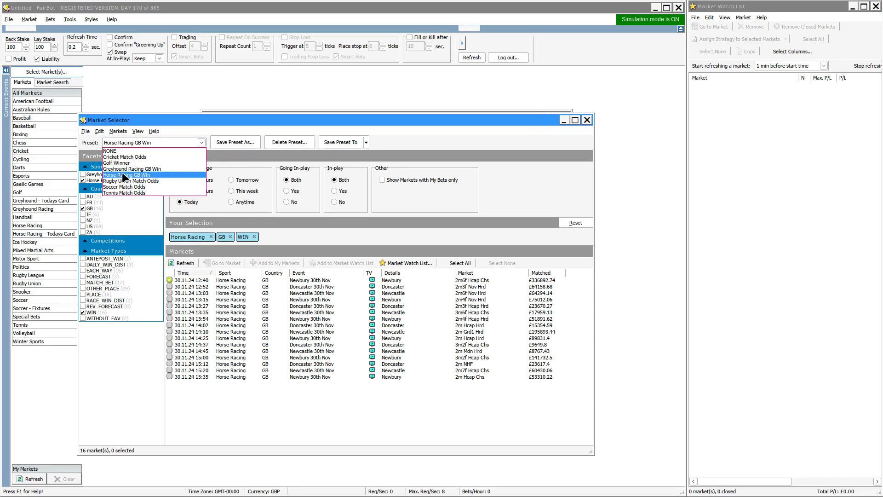
pyautogui.click(129, 175)
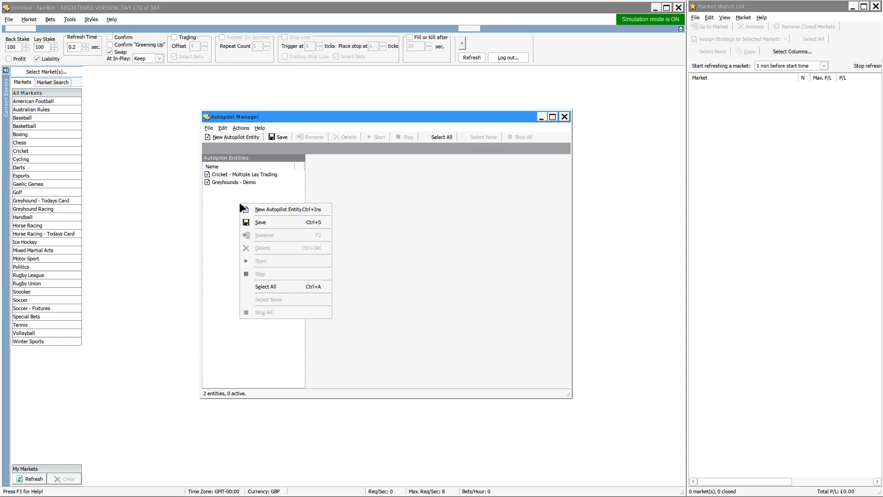
pyautogui.moveTo(232, 212)
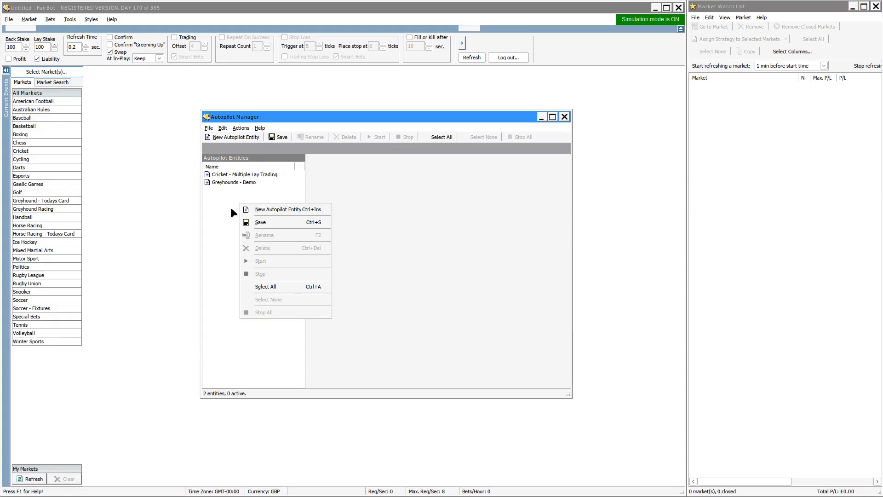
# Create an autopilot entity, rename Untitled #1 to 'Racing - Demo', and select it
pyautogui.click(289, 209)
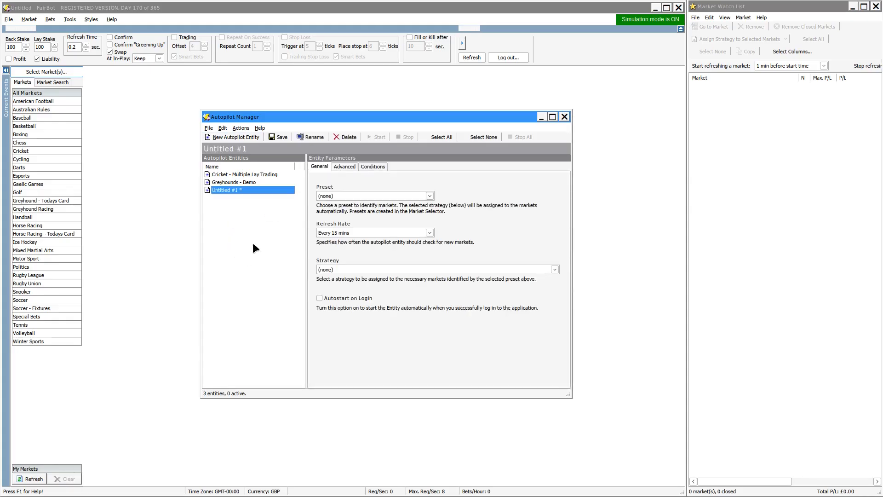
pyautogui.rightClick(229, 190)
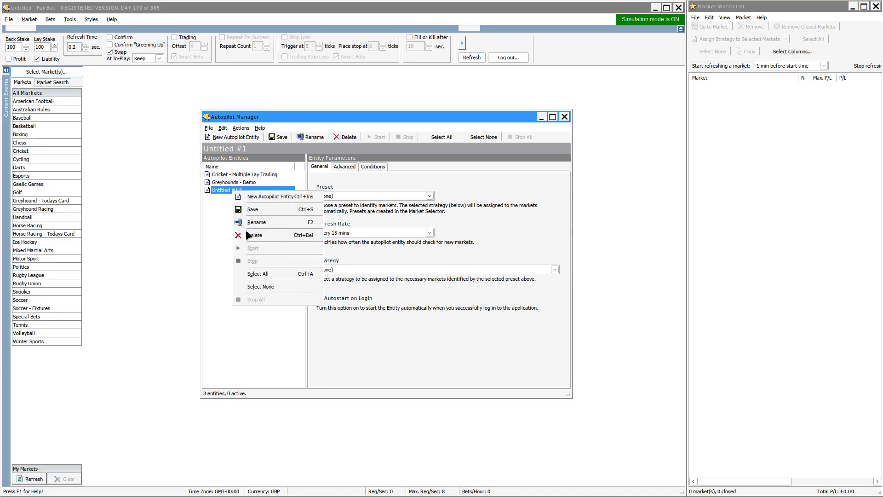
pyautogui.click(256, 221)
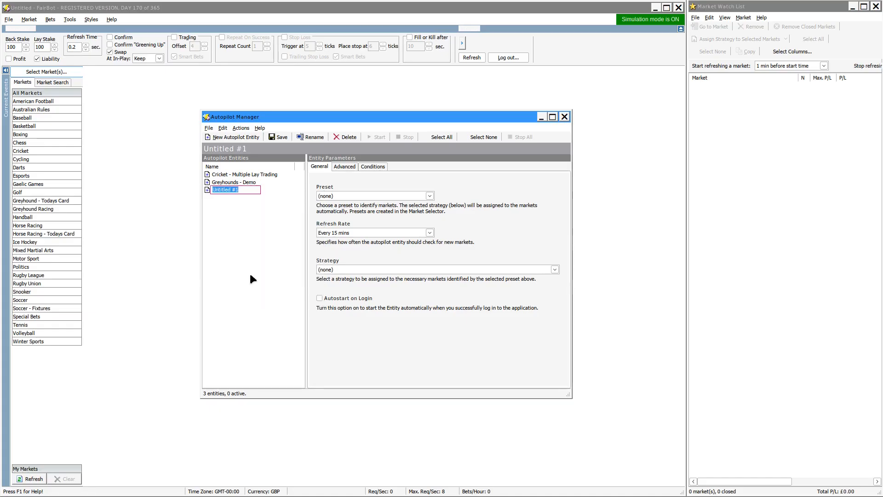
pyautogui.write('Racing - Demo')
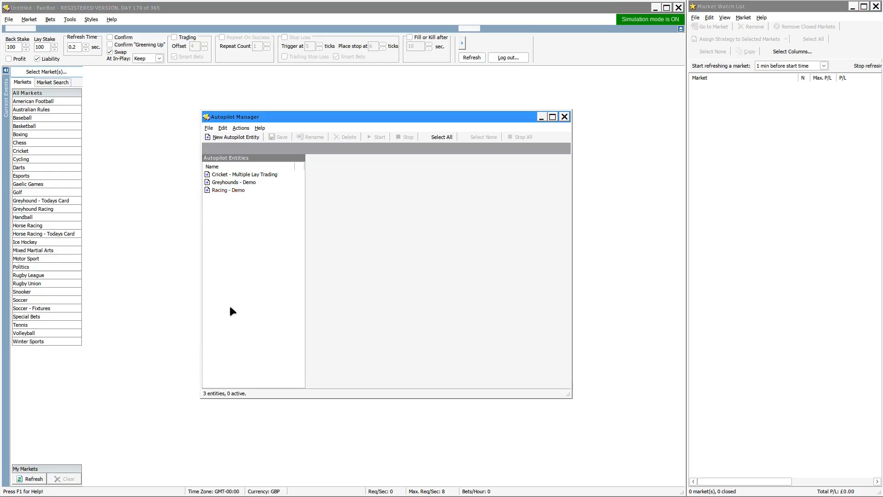
pyautogui.click(229, 190)
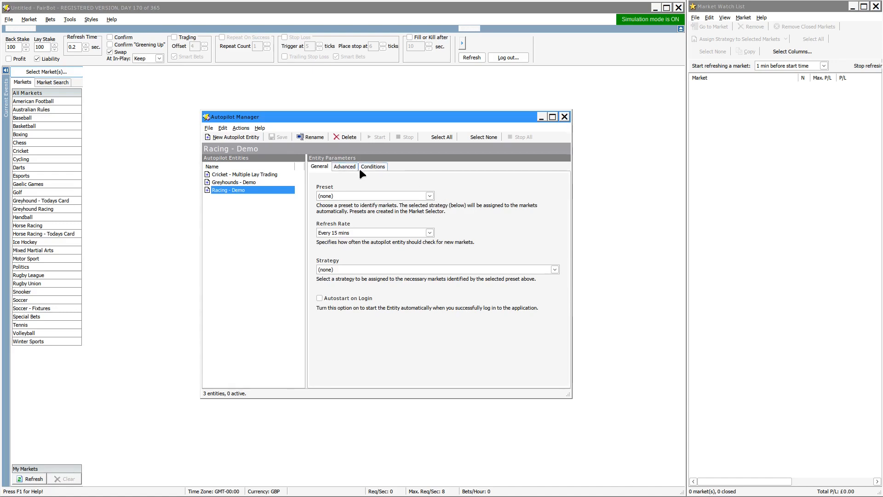
pyautogui.moveTo(384, 352)
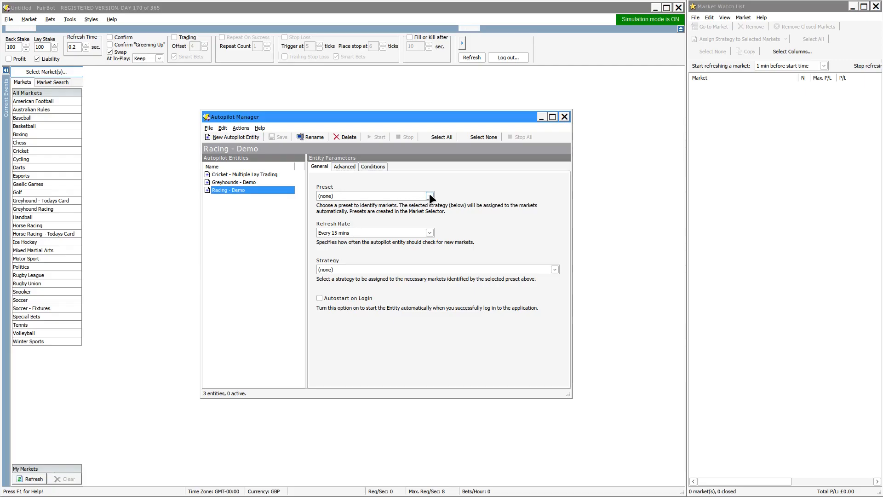
# Set the General tab's Preset to Horse Racing GB Win and Strategy to 2. RACING - IR Book Making
pyautogui.click(429, 196)
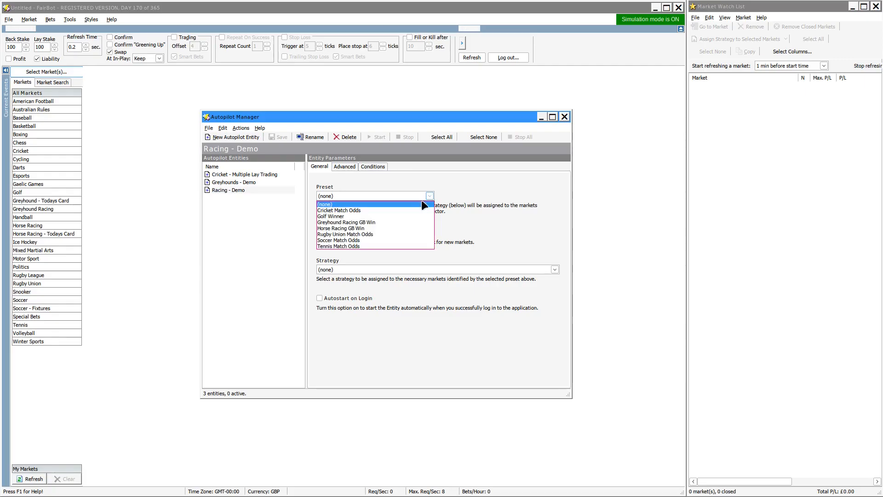
pyautogui.click(346, 229)
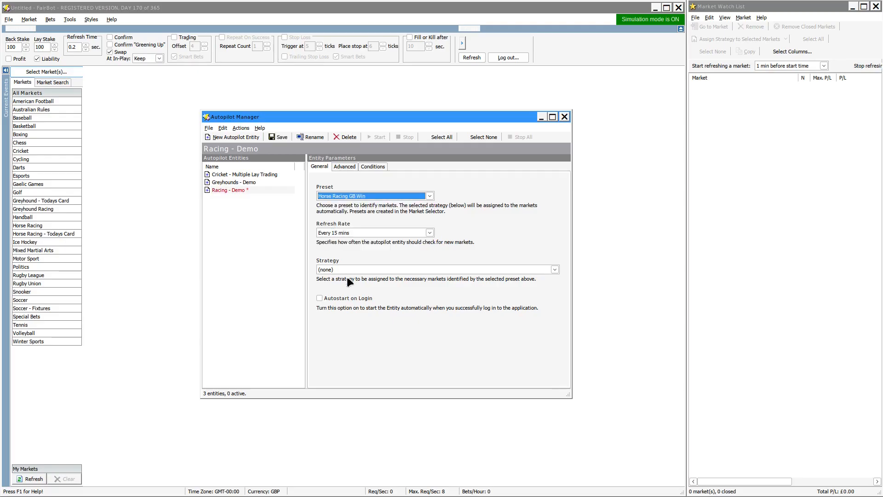
pyautogui.moveTo(332, 241)
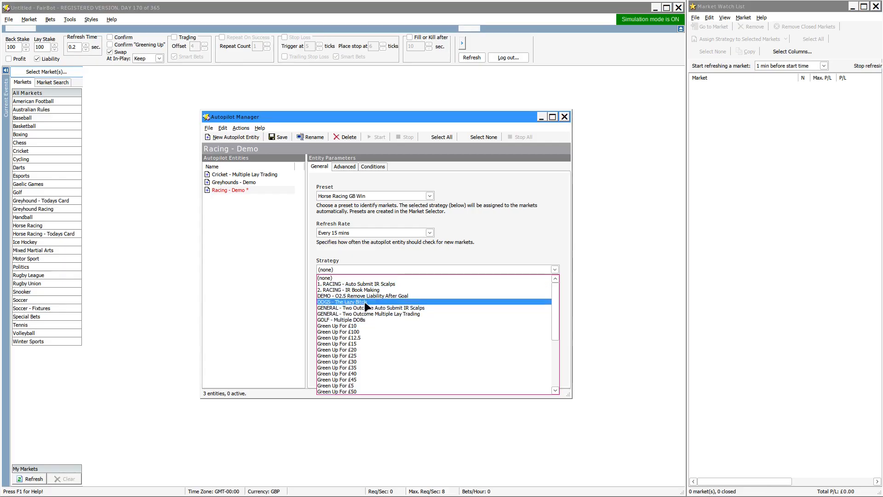
pyautogui.click(346, 290)
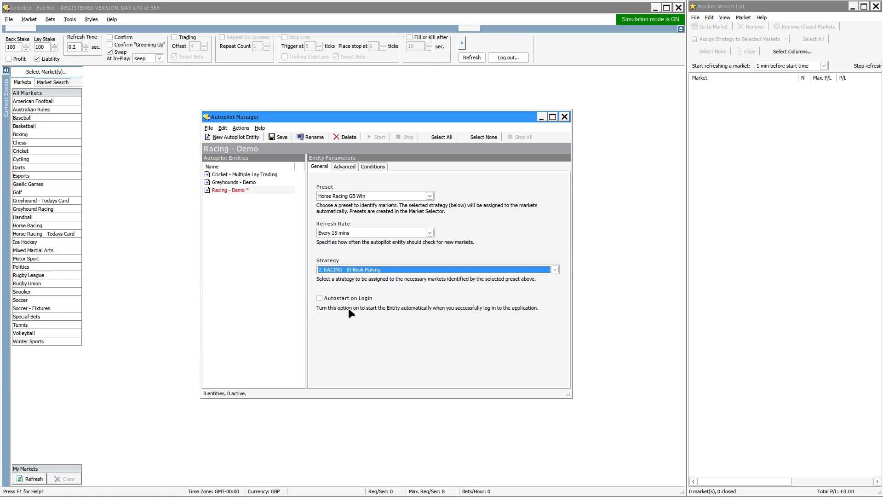
pyautogui.moveTo(351, 326)
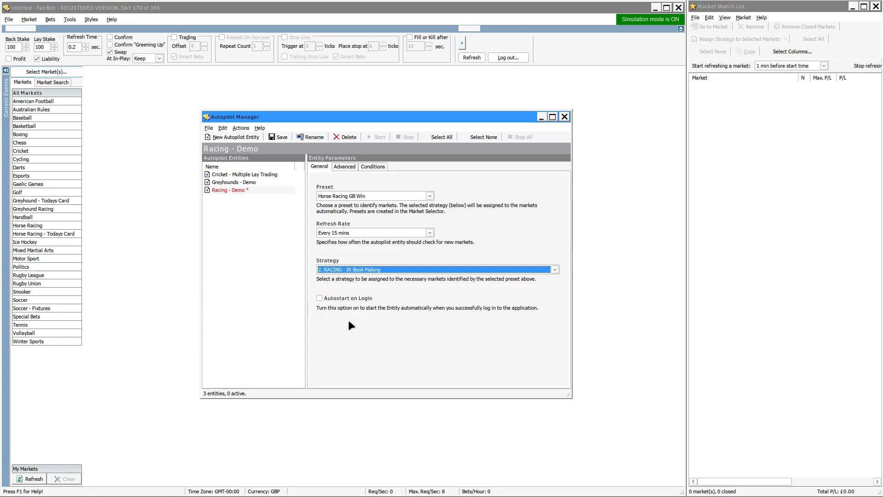
pyautogui.moveTo(240, 178)
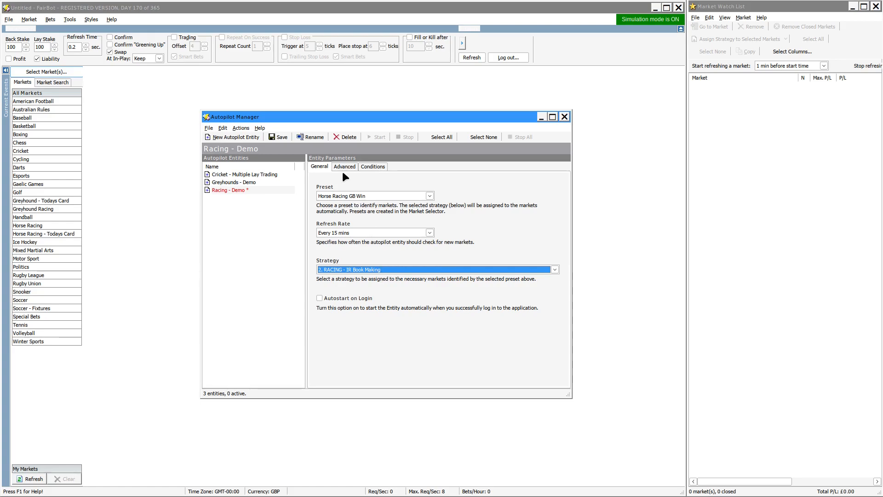
# Prioritise markets with greater matched volume, at 30-minute intervals and 10 markets maximum
pyautogui.click(344, 166)
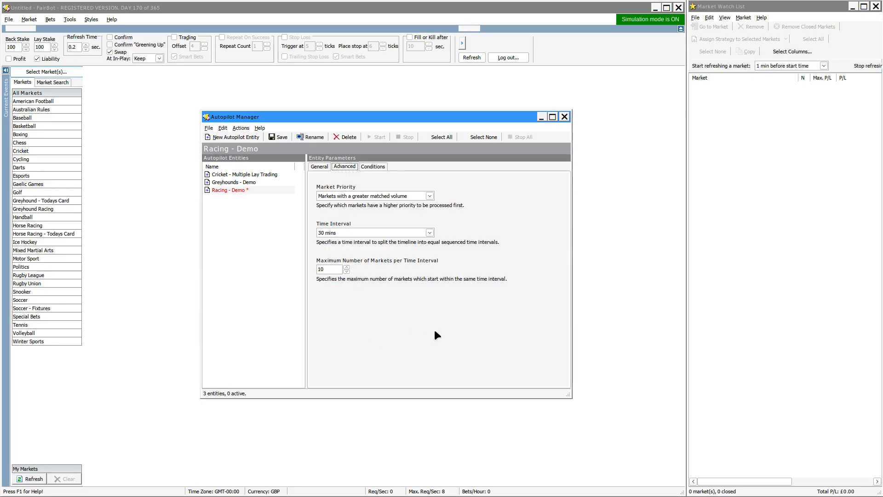
pyautogui.moveTo(322, 201)
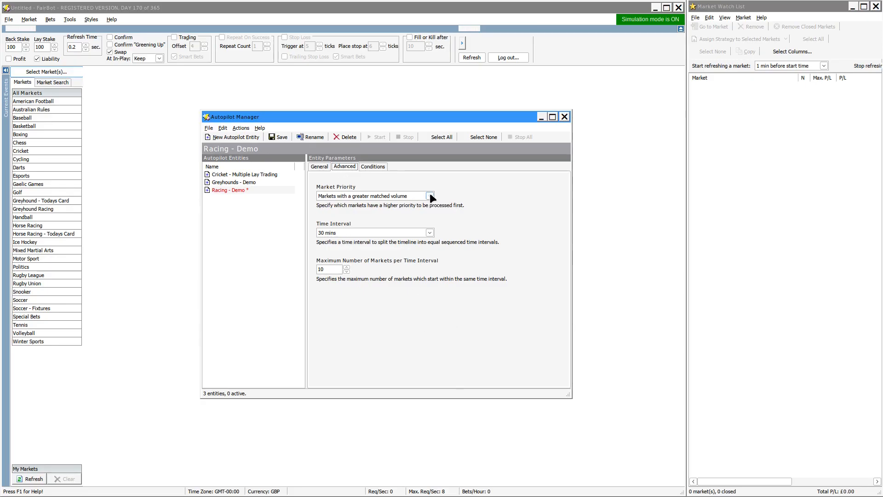
pyautogui.click(431, 195)
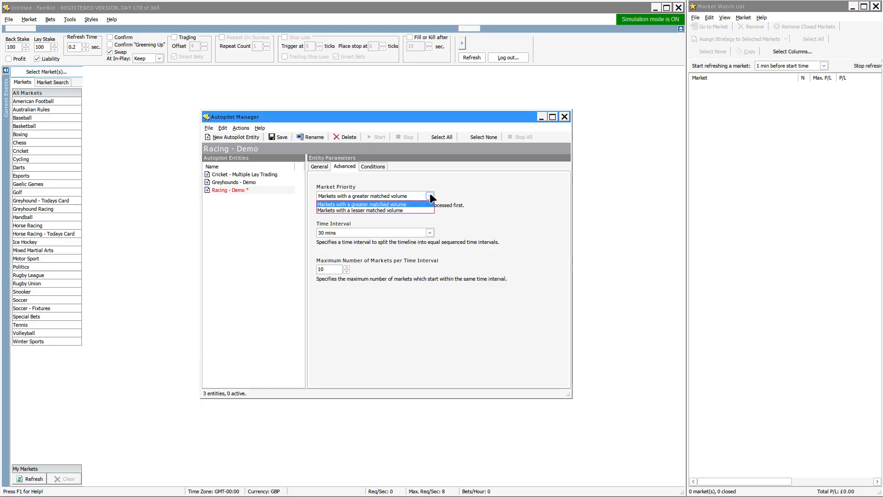
pyautogui.click(361, 196)
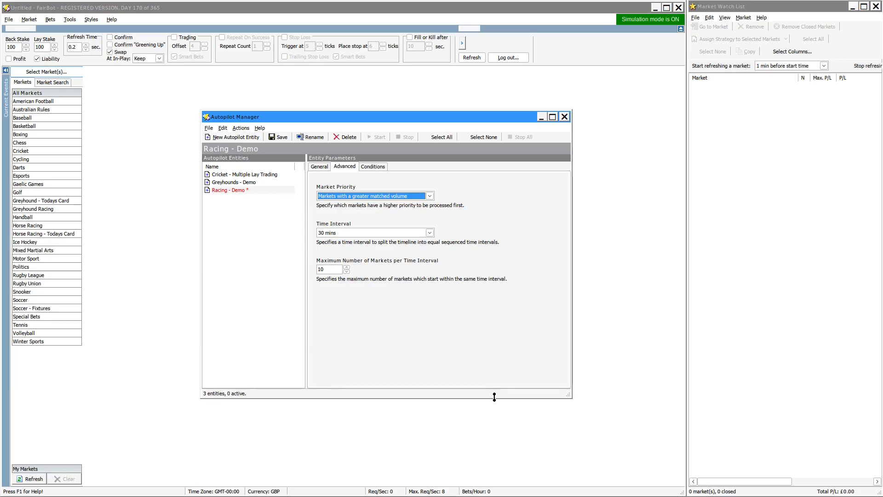
pyautogui.moveTo(412, 271)
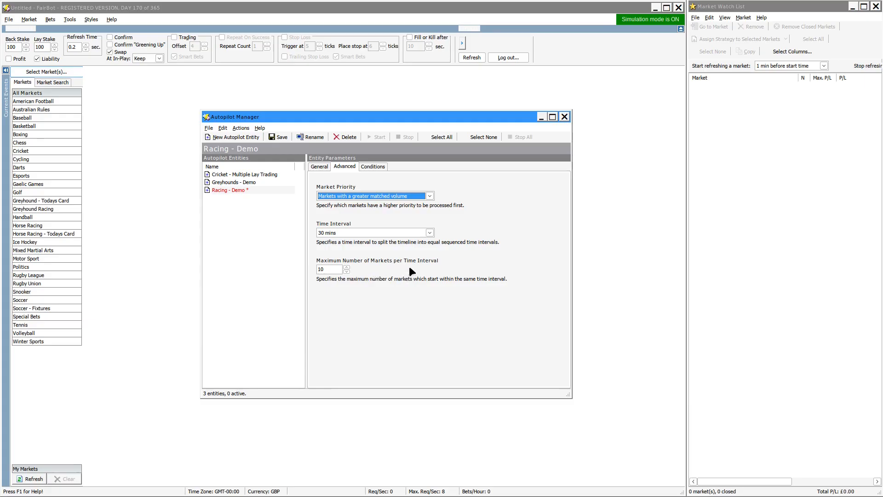
pyautogui.moveTo(393, 328)
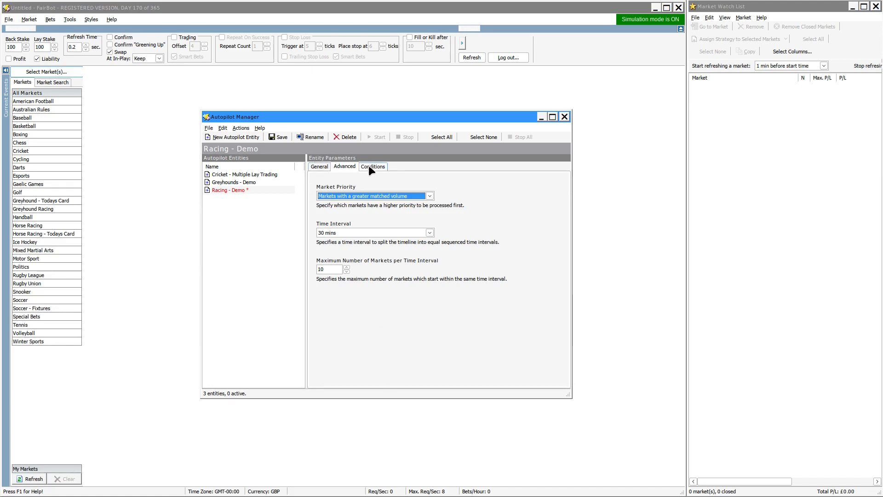
# Show the empty Conditions tab and list the available condition types
pyautogui.click(372, 166)
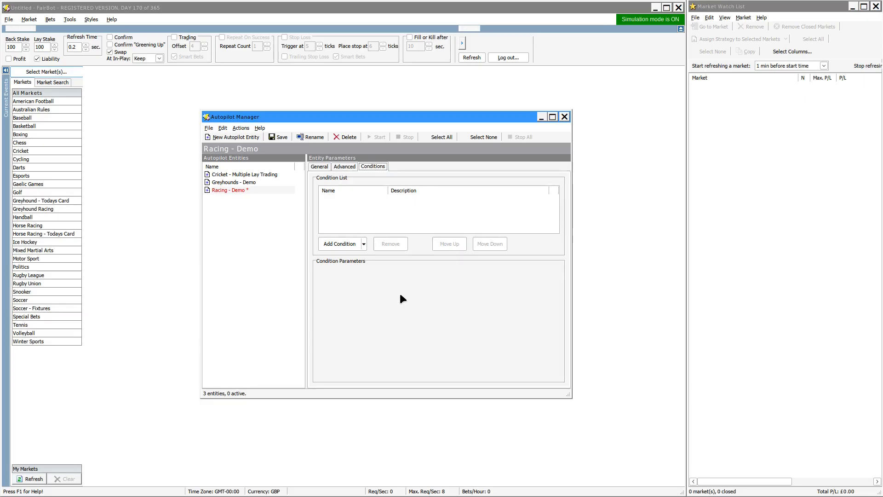
pyautogui.click(363, 244)
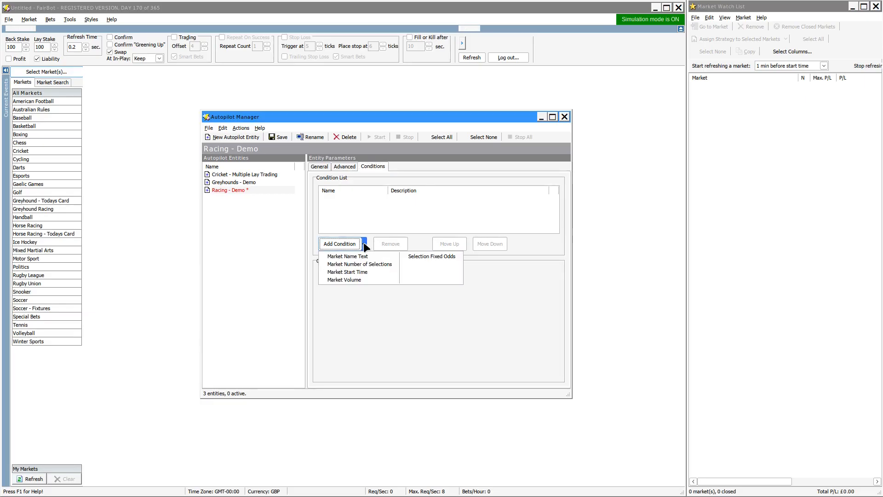
pyautogui.moveTo(378, 333)
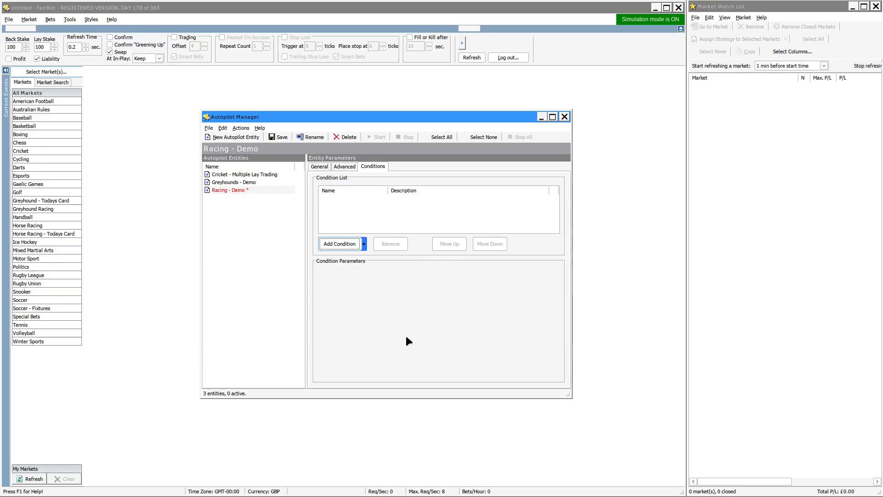
# Set minimum back odds to 2 and add a Market Name Text condition containing 'Hcap'
pyautogui.click(339, 244)
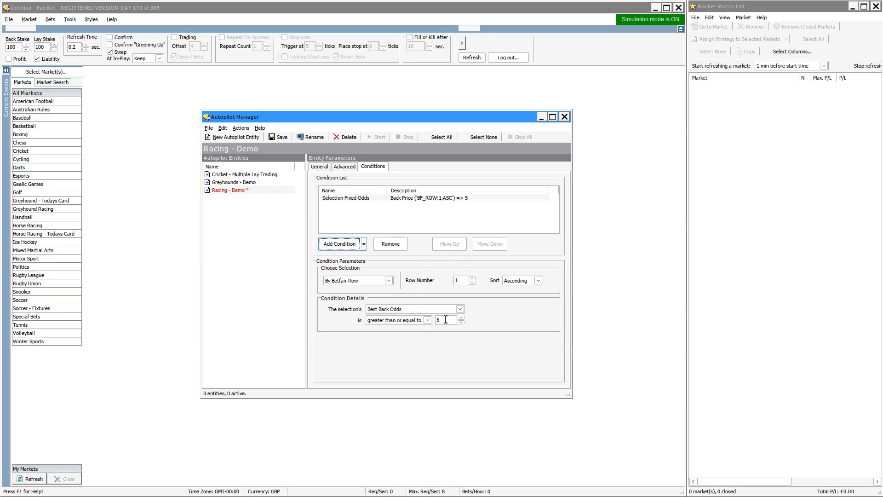
pyautogui.write('2')
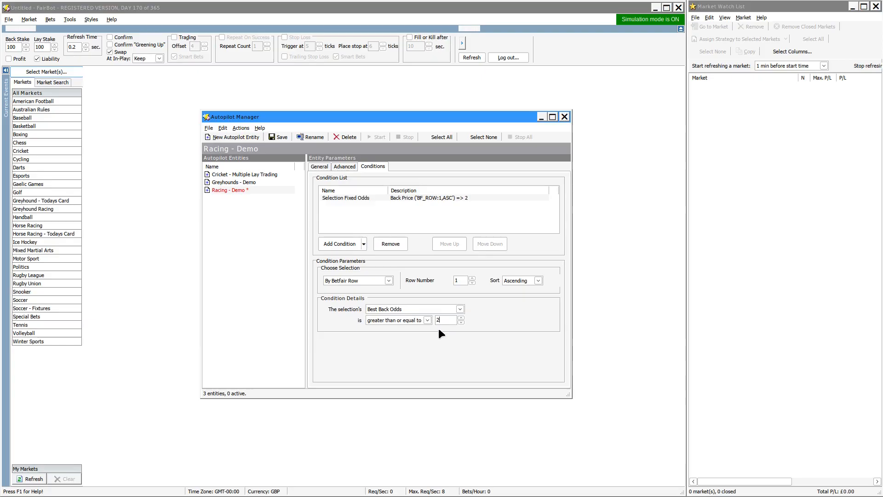
pyautogui.moveTo(376, 301)
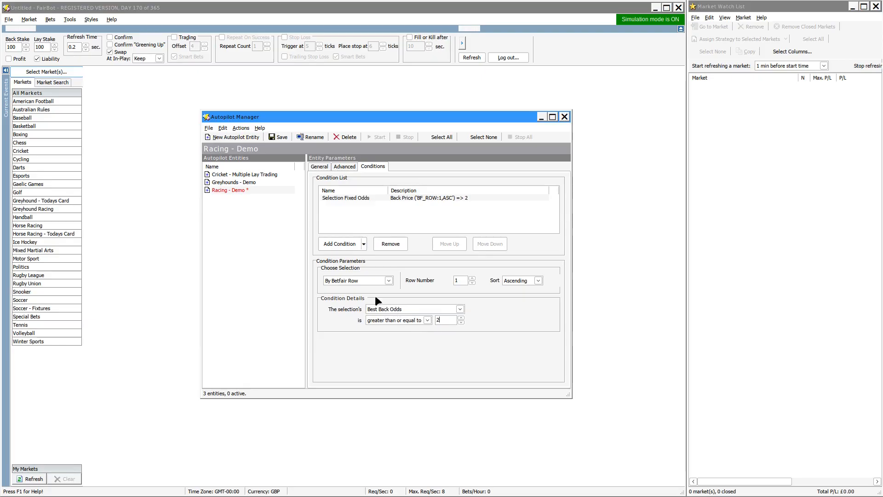
pyautogui.moveTo(350, 316)
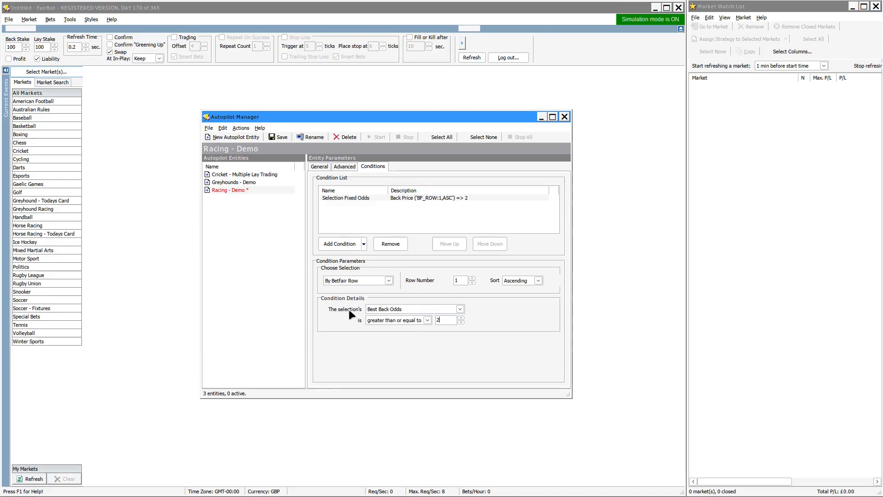
pyautogui.moveTo(417, 370)
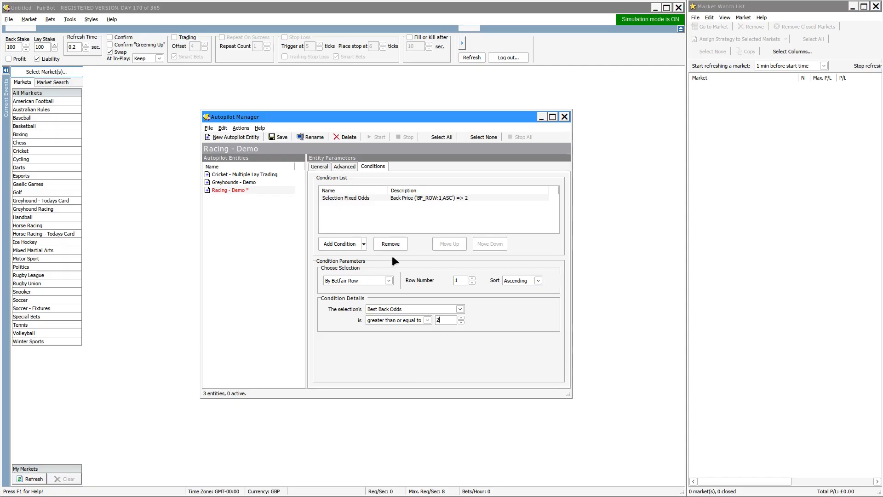
pyautogui.moveTo(383, 224)
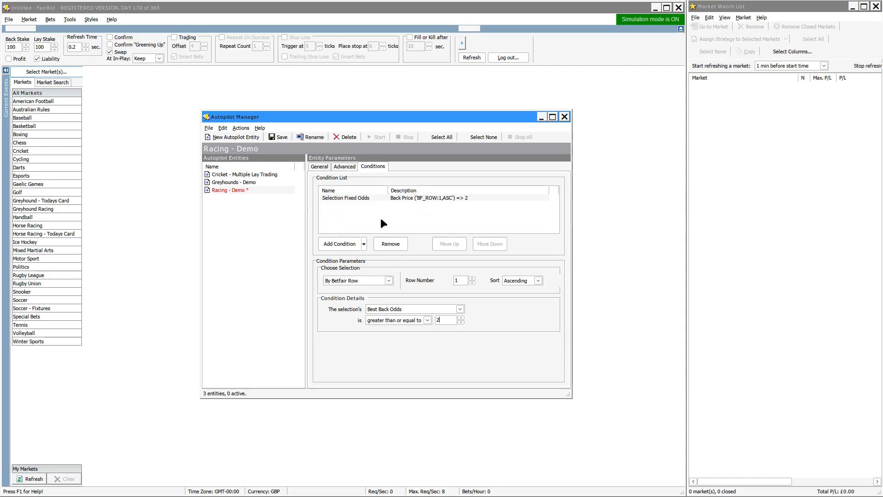
pyautogui.click(363, 243)
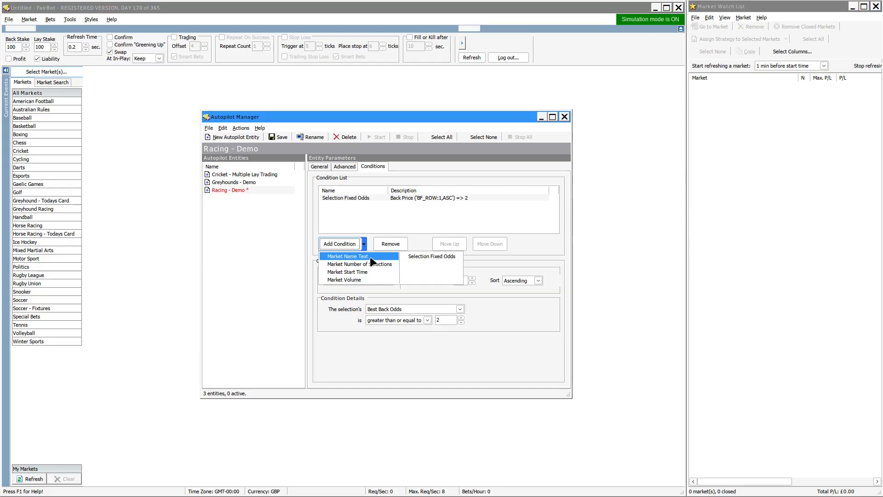
pyautogui.click(346, 256)
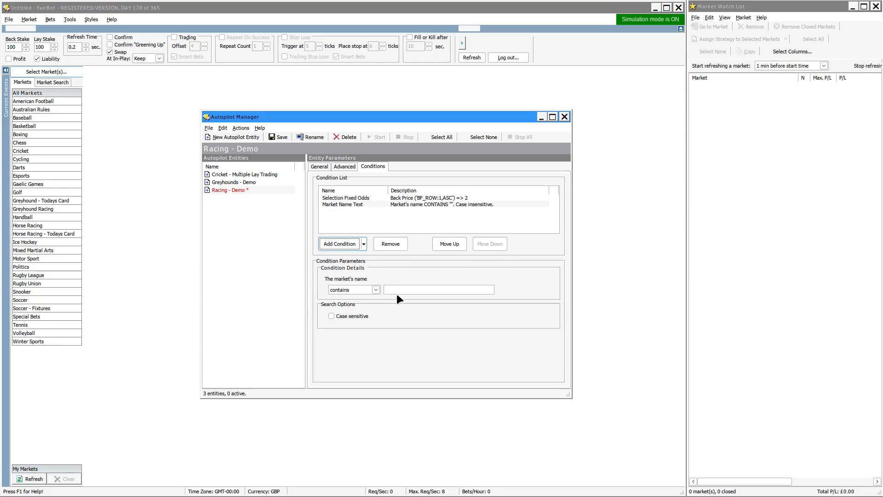
pyautogui.write('H')
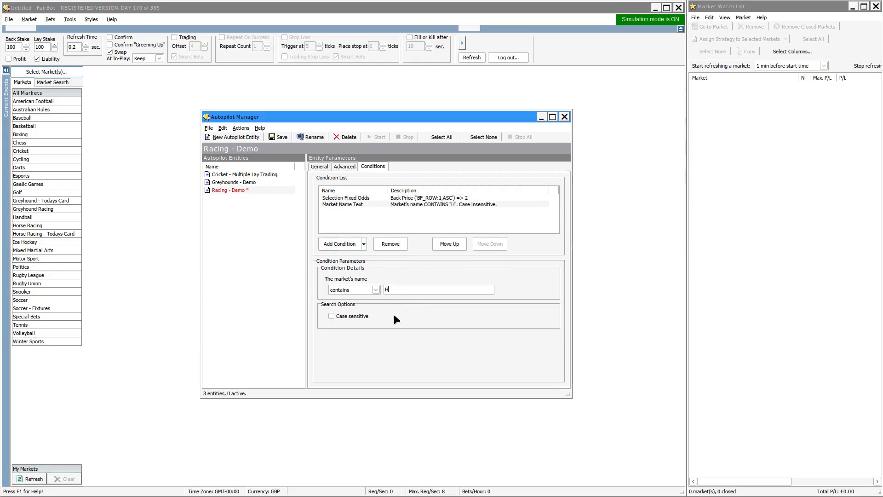
pyautogui.write('cap')
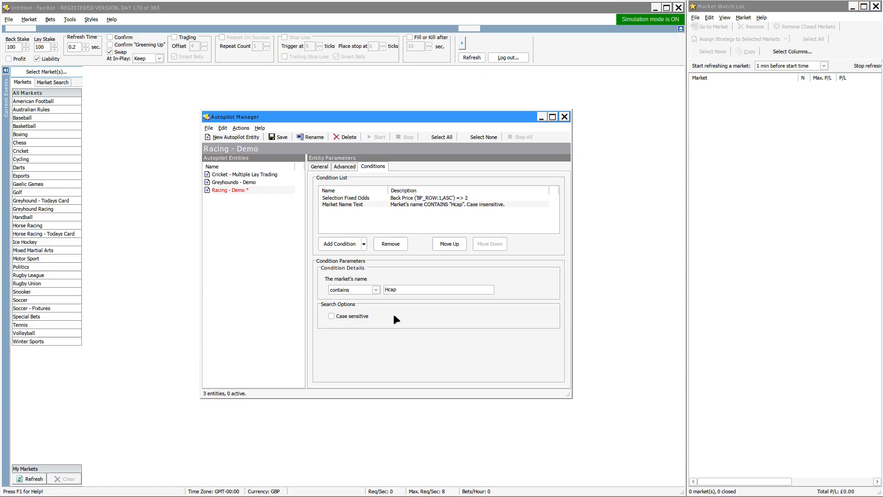
# Add a Market Start Time condition requiring start at or before 17:00:00
pyautogui.click(363, 243)
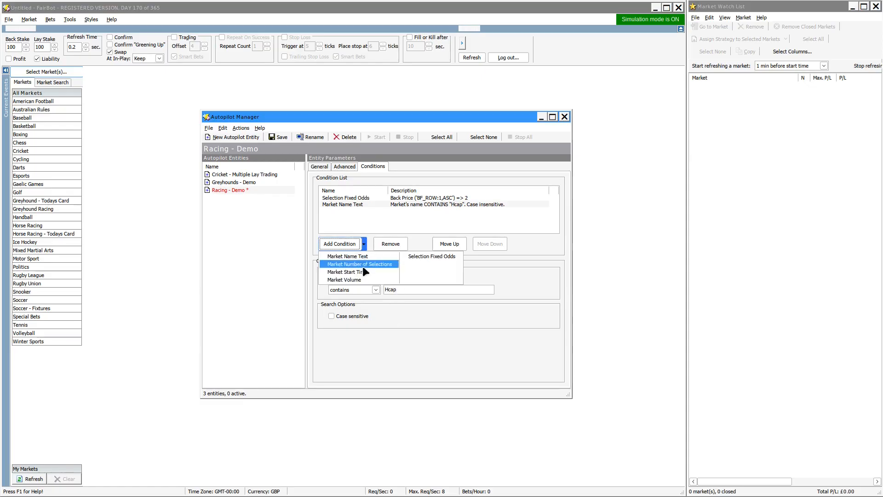
pyautogui.moveTo(345, 279)
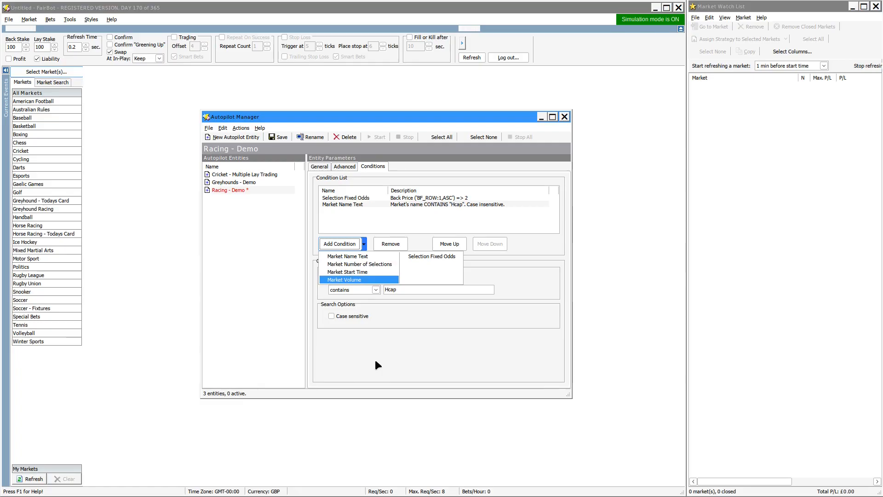
pyautogui.moveTo(348, 271)
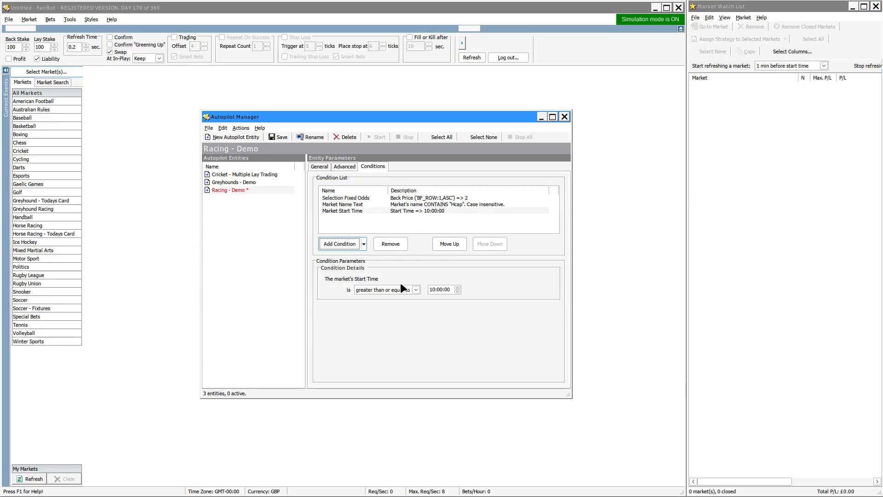
pyautogui.click(415, 289)
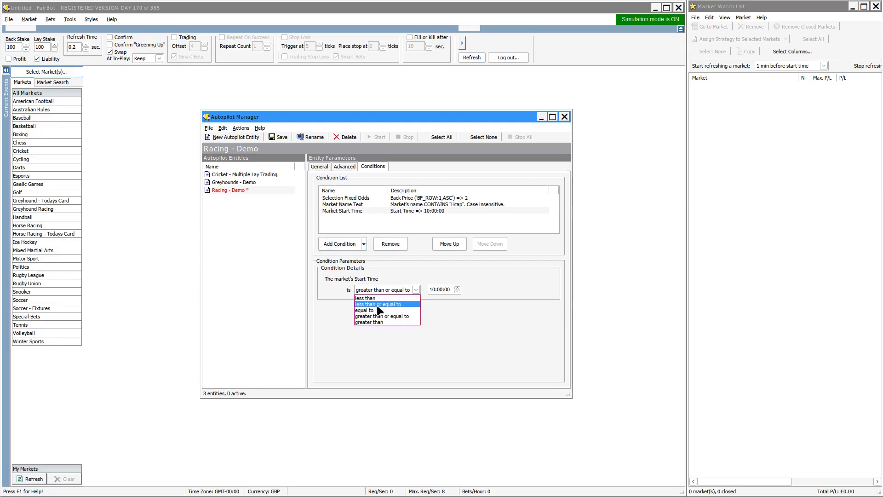
pyautogui.click(378, 303)
pyautogui.write('7')
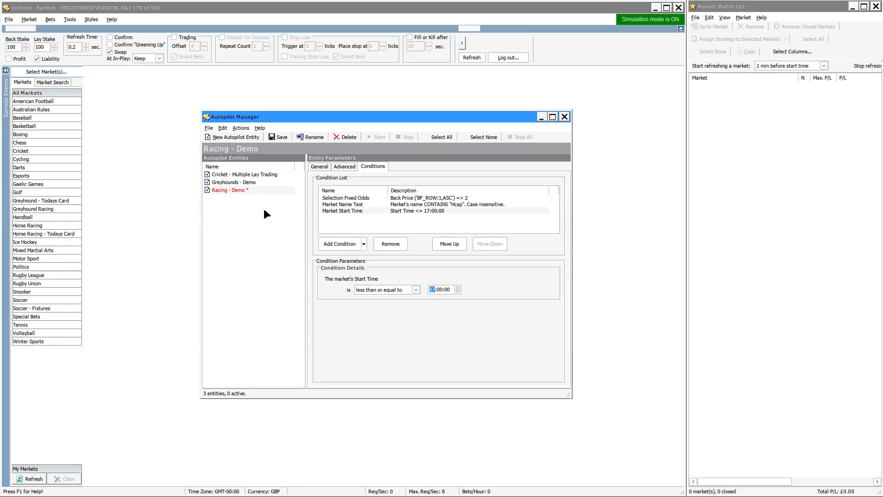
pyautogui.moveTo(322, 201)
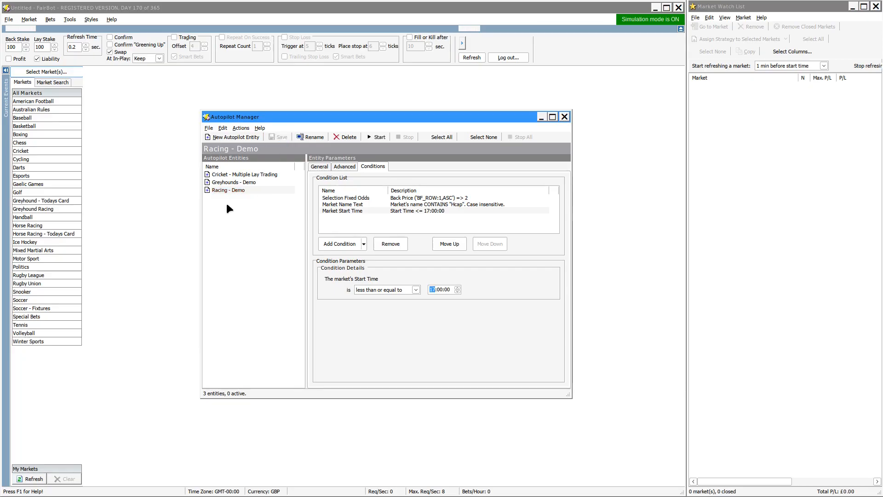
pyautogui.moveTo(386, 351)
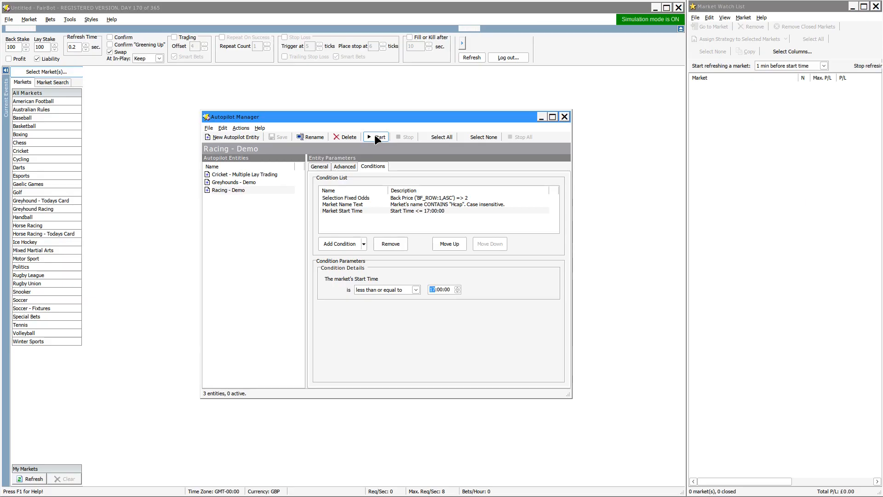
pyautogui.moveTo(231, 177)
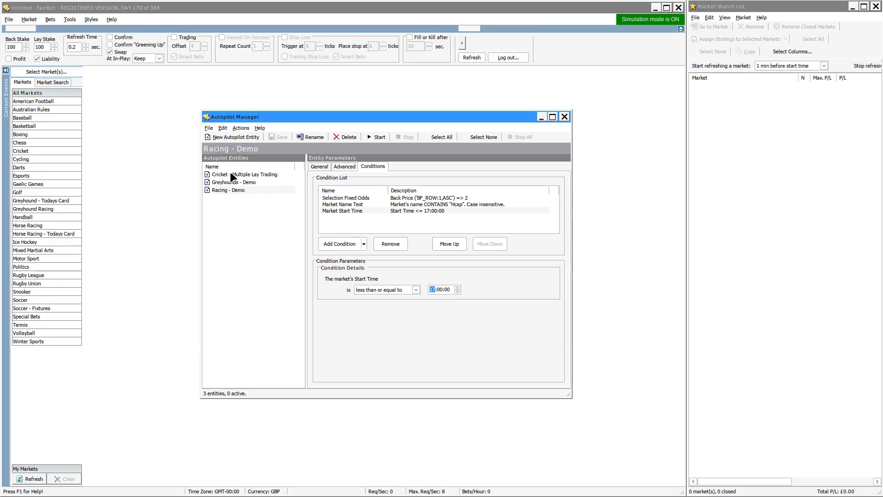
pyautogui.moveTo(238, 231)
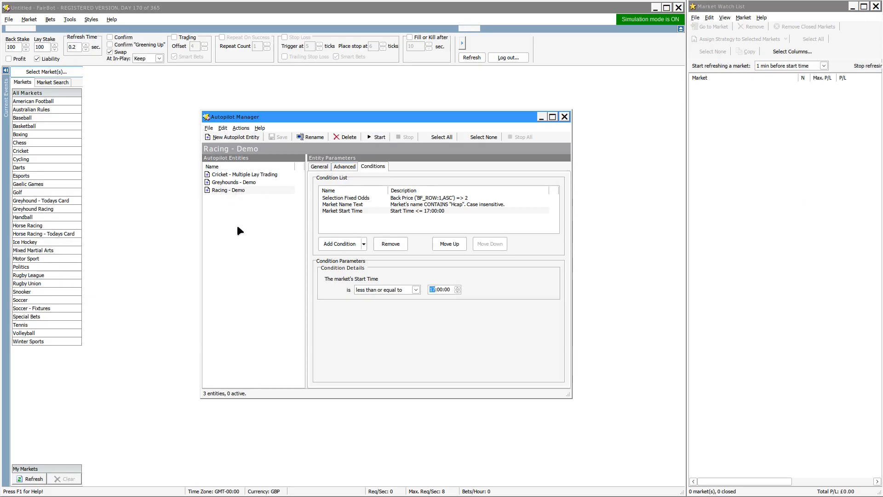
pyautogui.moveTo(243, 178)
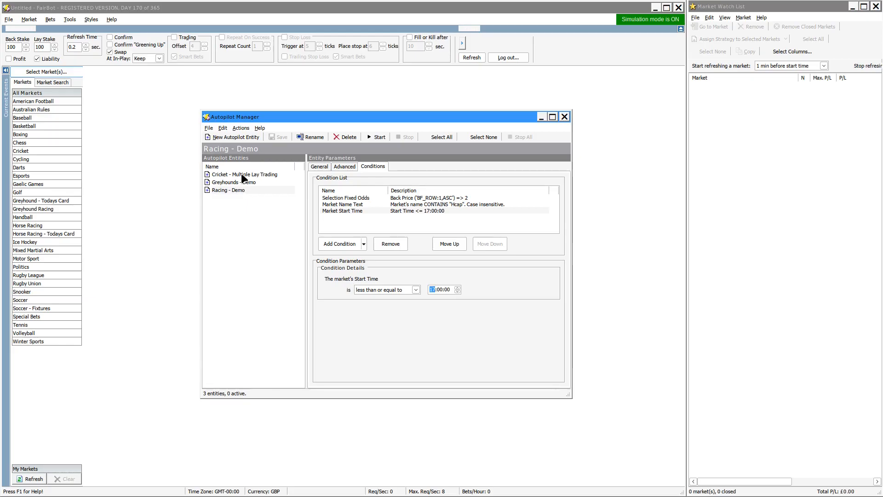
pyautogui.moveTo(375, 153)
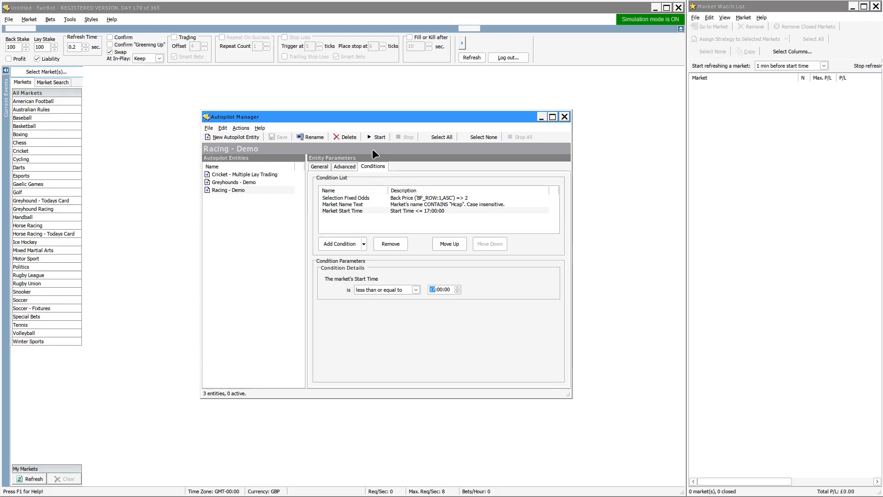
# Select Racing - Demo and start it from the Autopilot Manager toolbar
pyautogui.click(229, 190)
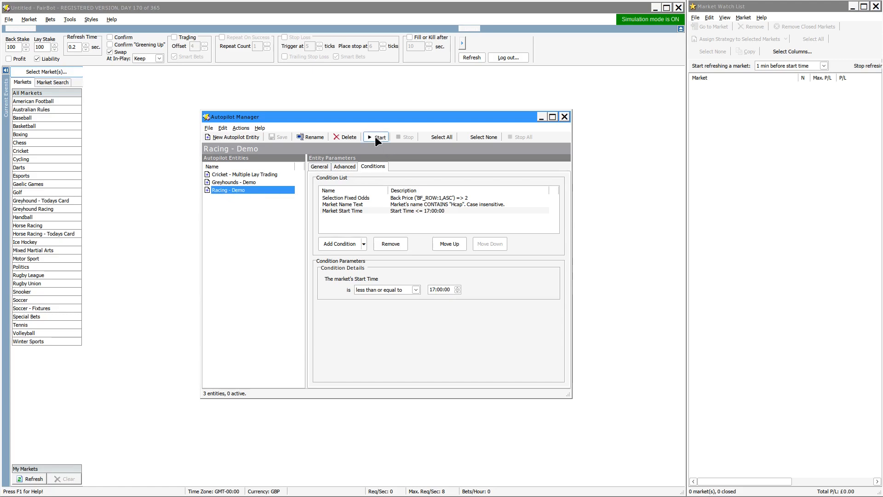
pyautogui.click(379, 137)
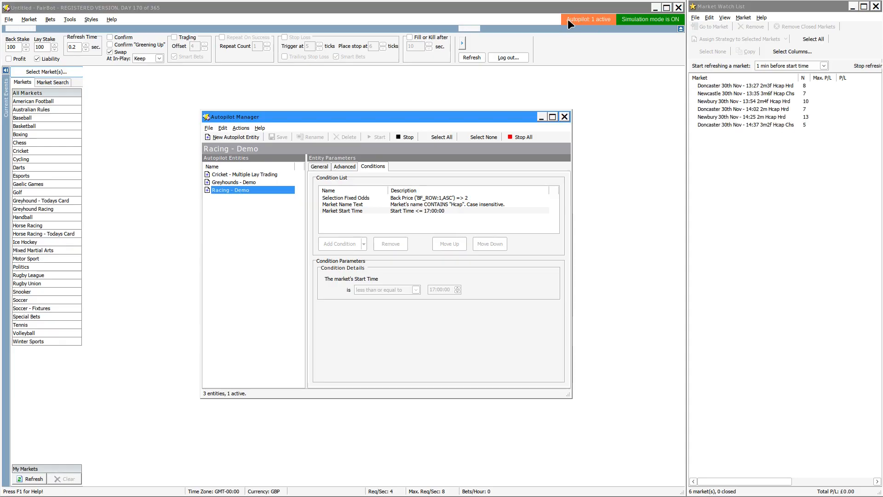
pyautogui.moveTo(580, 25)
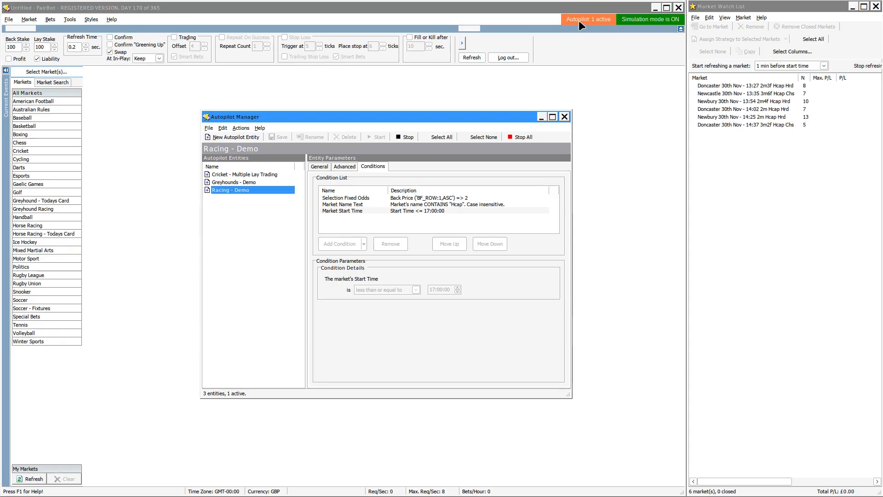
pyautogui.moveTo(241, 182)
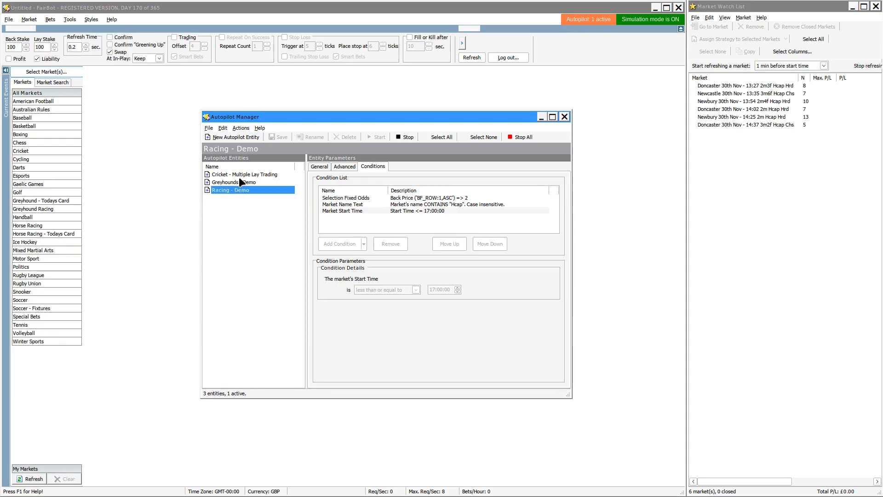
pyautogui.moveTo(240, 179)
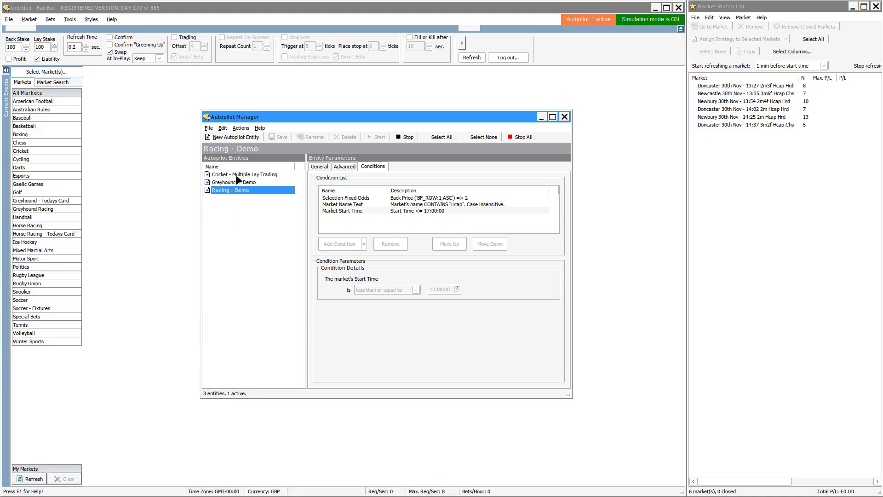
# Start Cricket - Multiple Lay Trading and select the new Ajman Bolts v Morrisville Samp Army row
pyautogui.click(244, 174)
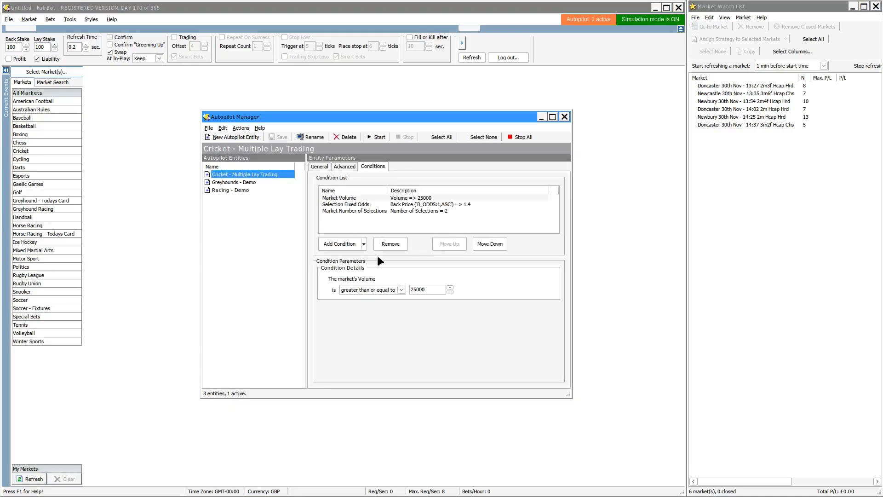
pyautogui.click(376, 137)
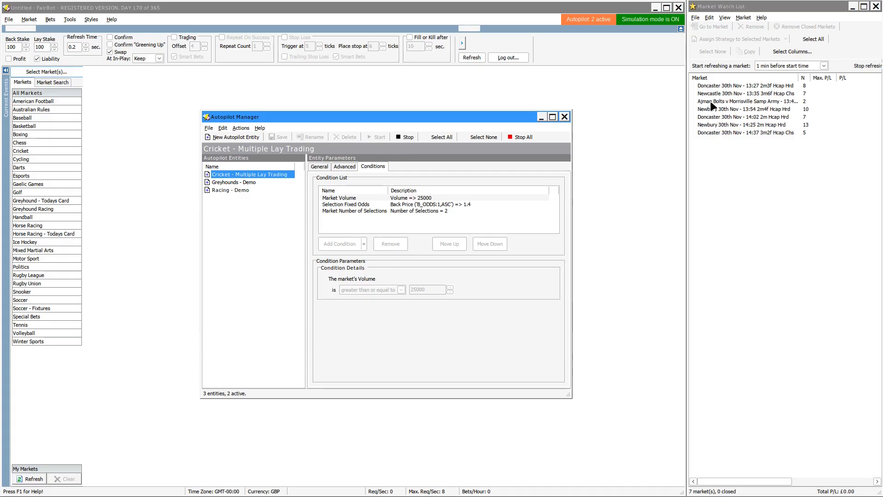
pyautogui.click(743, 101)
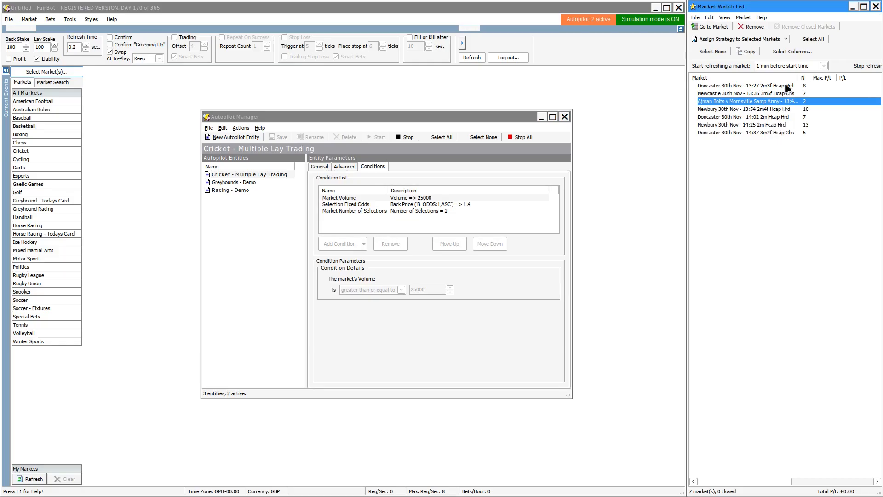
pyautogui.moveTo(276, 345)
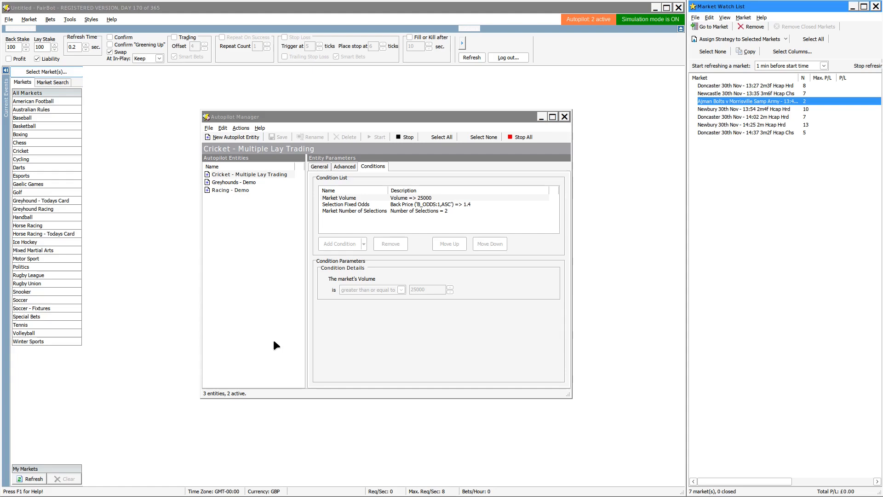
pyautogui.moveTo(254, 262)
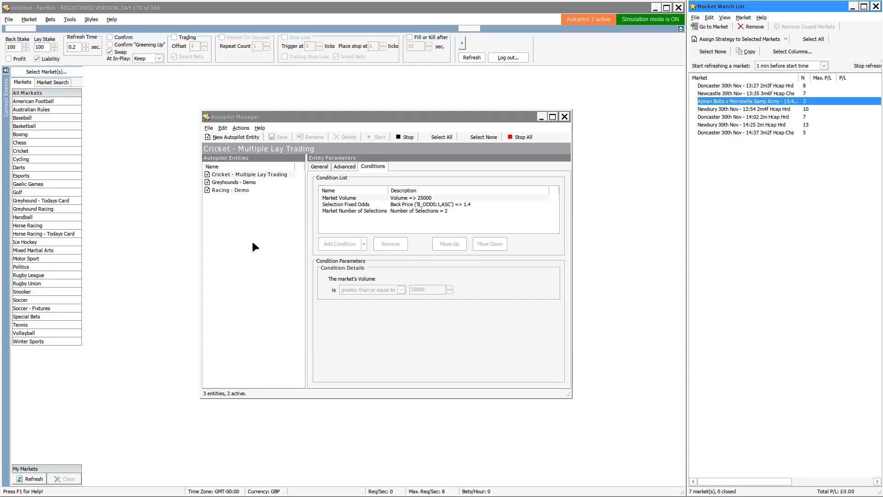
pyautogui.moveTo(276, 269)
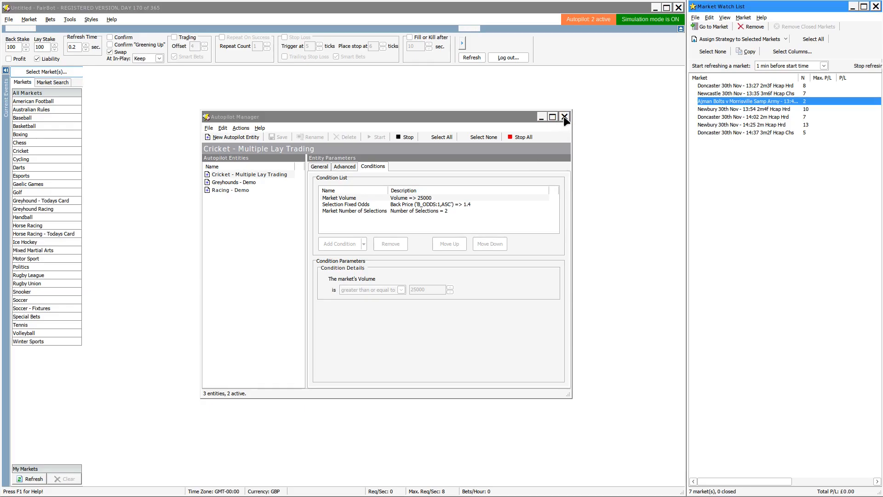
# Close the Autopilot Manager and reopen it via the 'Autopilot 2 active' indicator
pyautogui.click(564, 116)
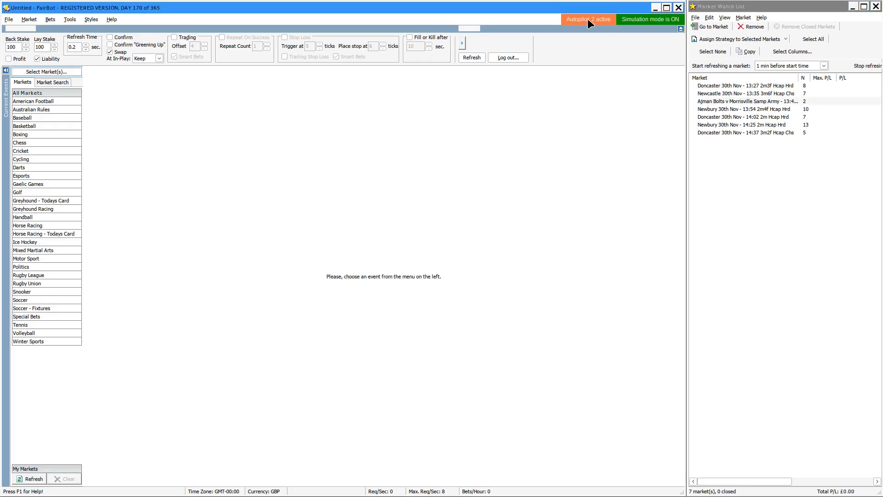
pyautogui.click(588, 19)
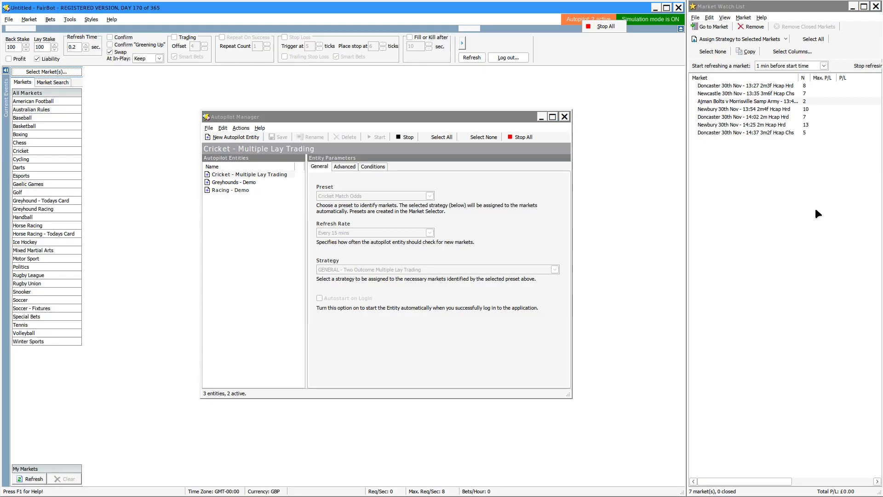
pyautogui.moveTo(658, 151)
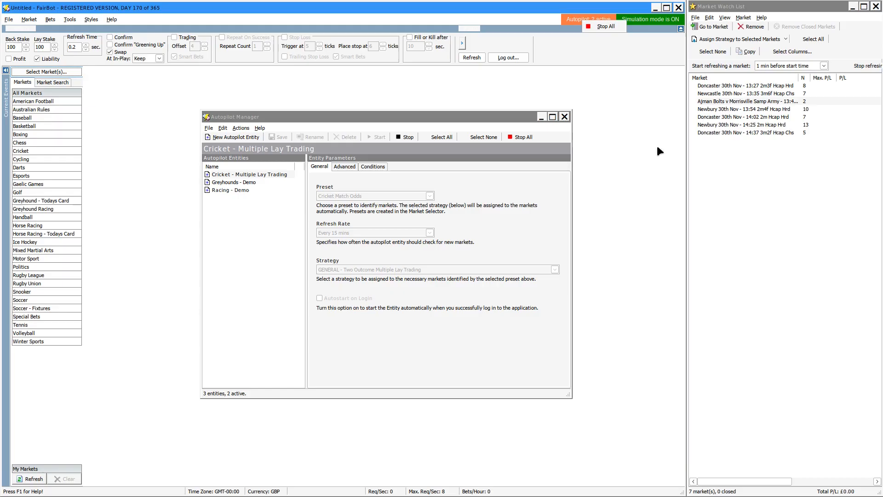
pyautogui.moveTo(492, 224)
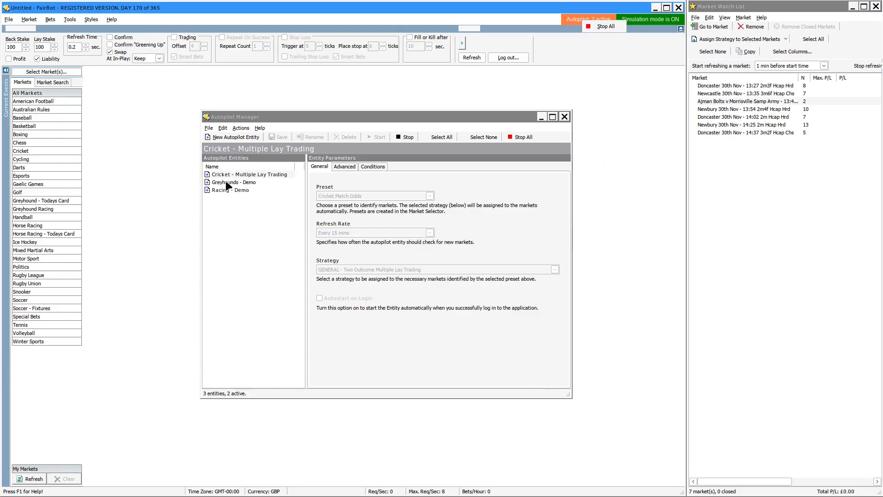
pyautogui.moveTo(240, 196)
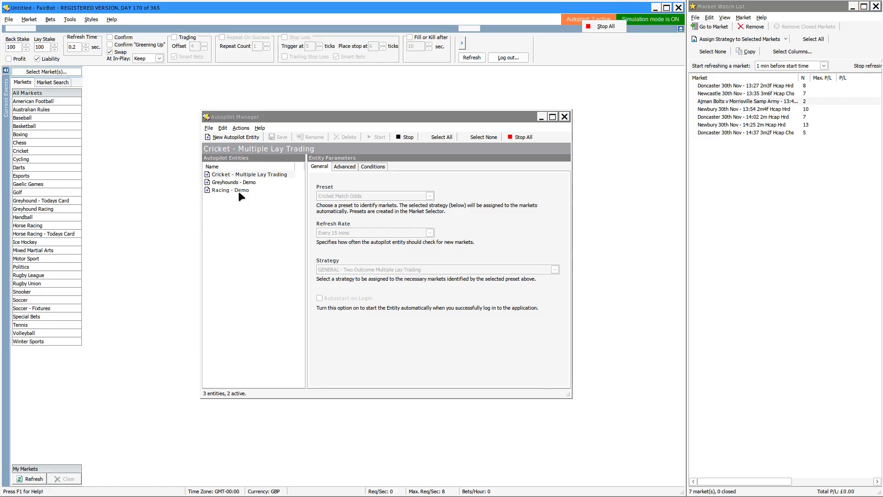
pyautogui.moveTo(237, 296)
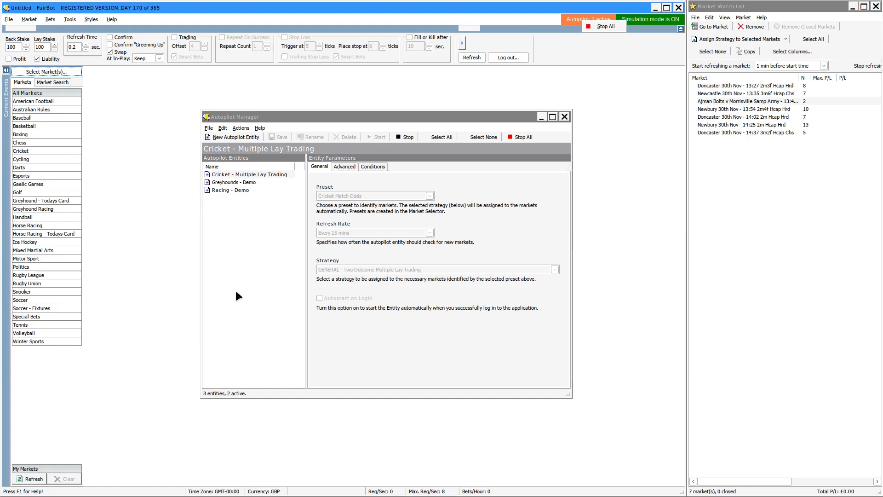
pyautogui.moveTo(527, 149)
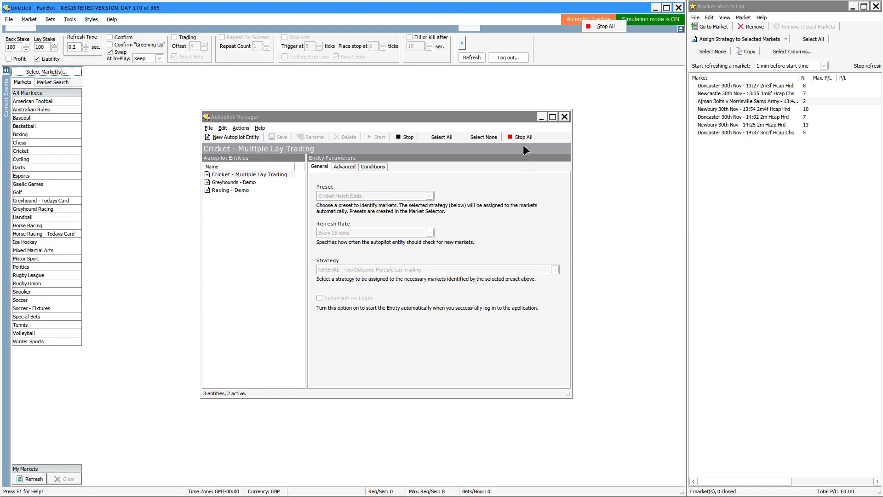
pyautogui.moveTo(224, 185)
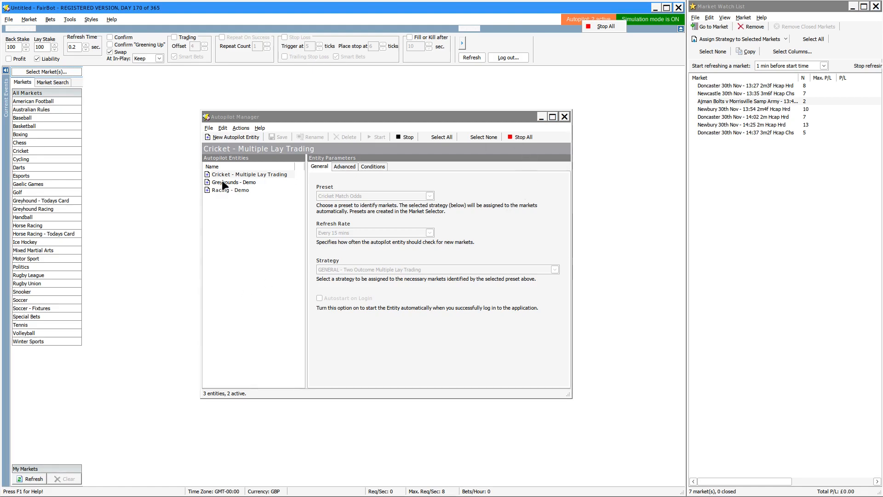
# Select Racing - Demo and stop all running autopilots, leaving 0 of 3 active
pyautogui.click(231, 190)
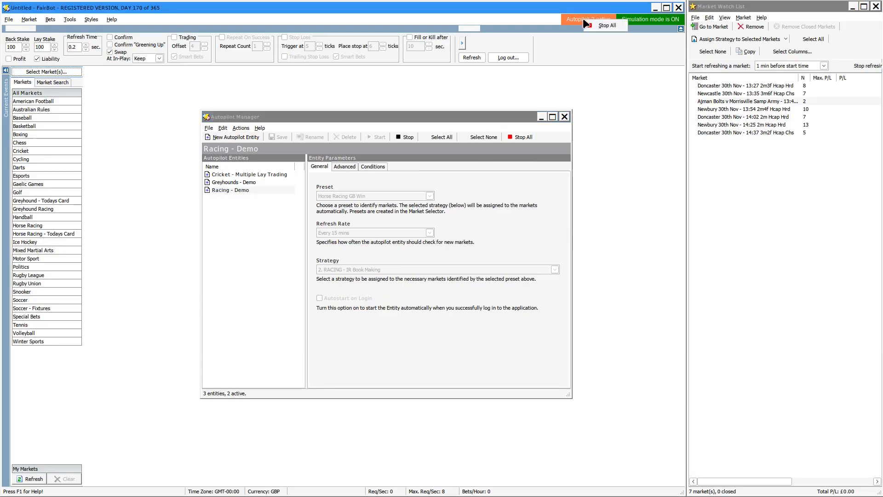
pyautogui.click(607, 25)
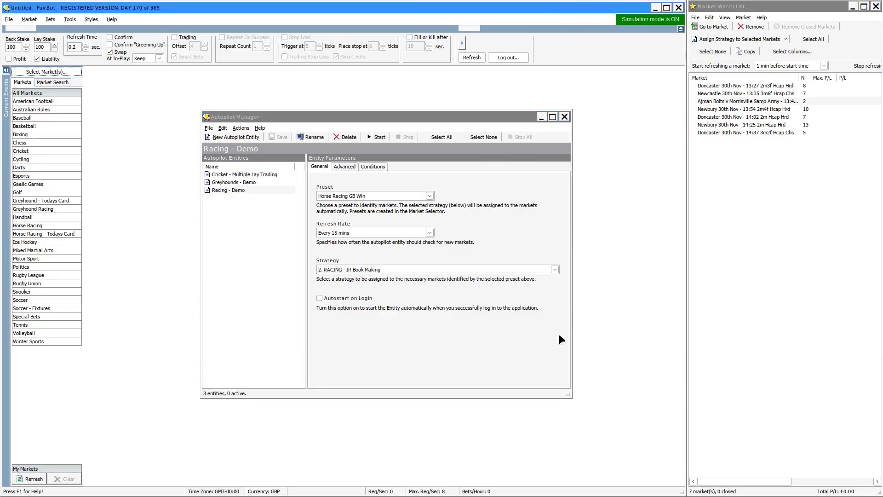
pyautogui.moveTo(291, 431)
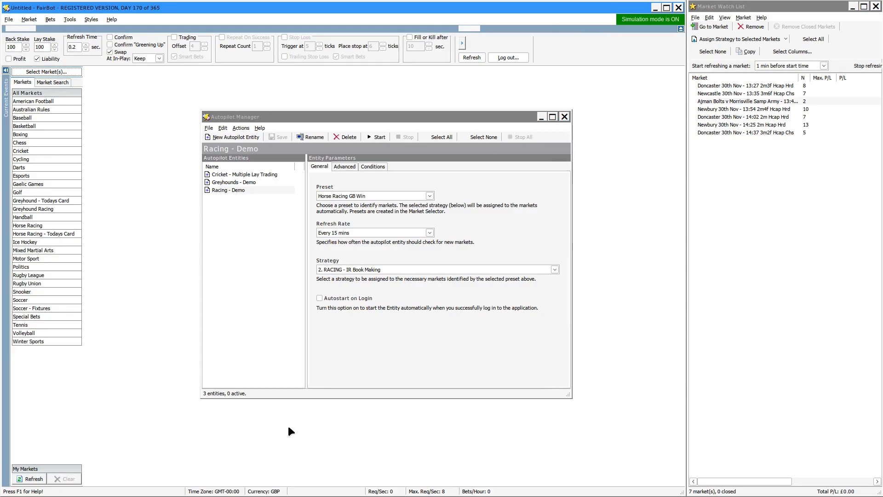
pyautogui.moveTo(386, 435)
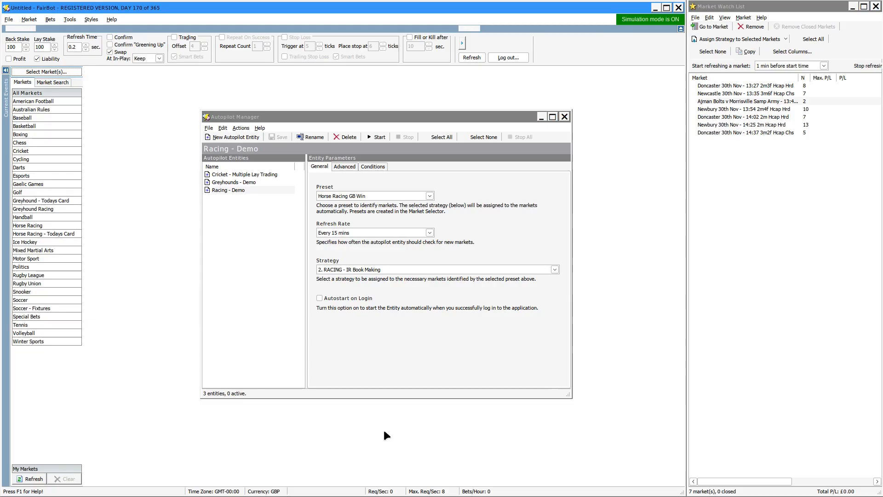